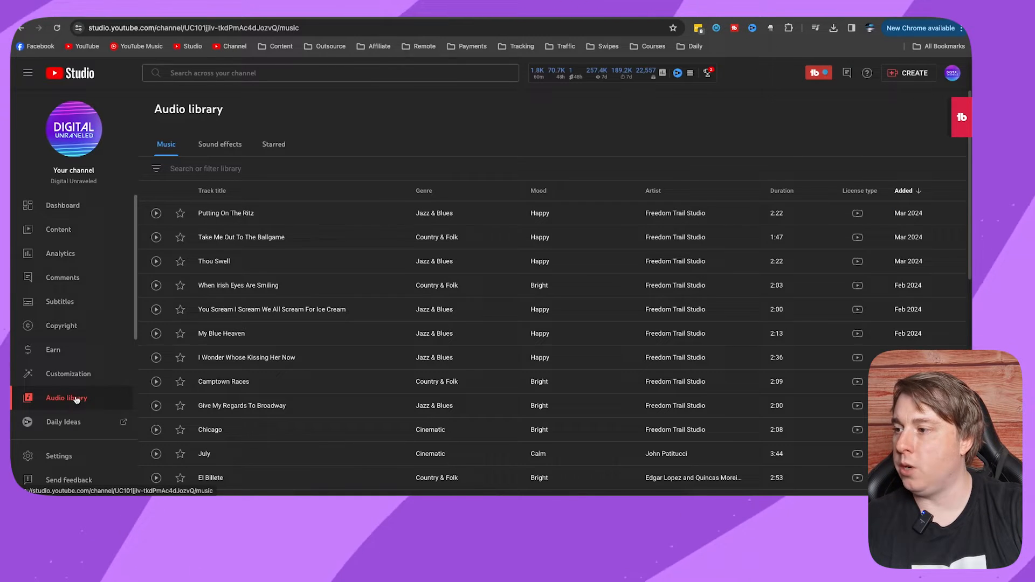
pyautogui.moveTo(300, 234)
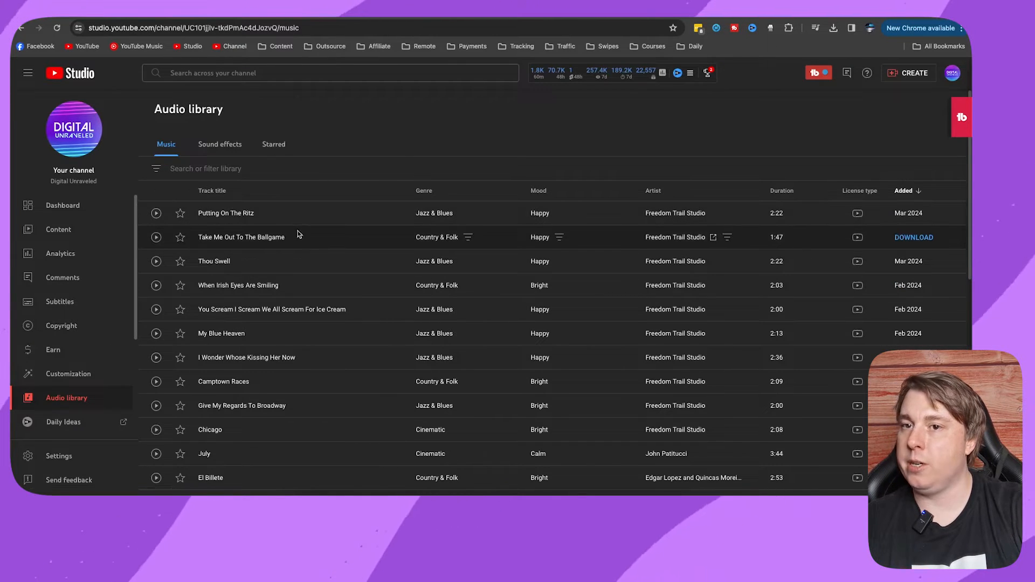
pyautogui.moveTo(157, 213)
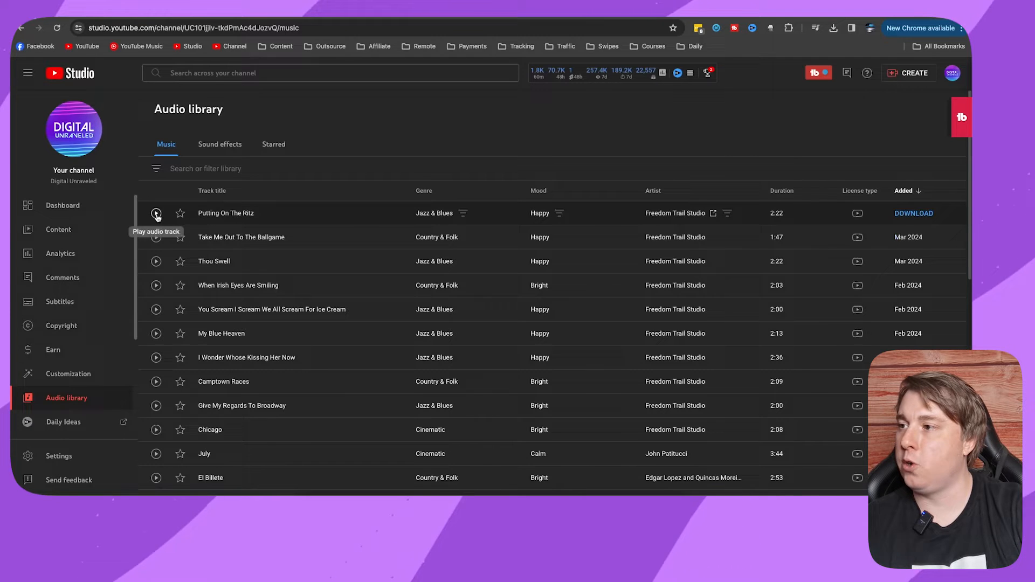
# Preview the track 'Putting On The Ritz' in the Audio library music list
pyautogui.click(155, 213)
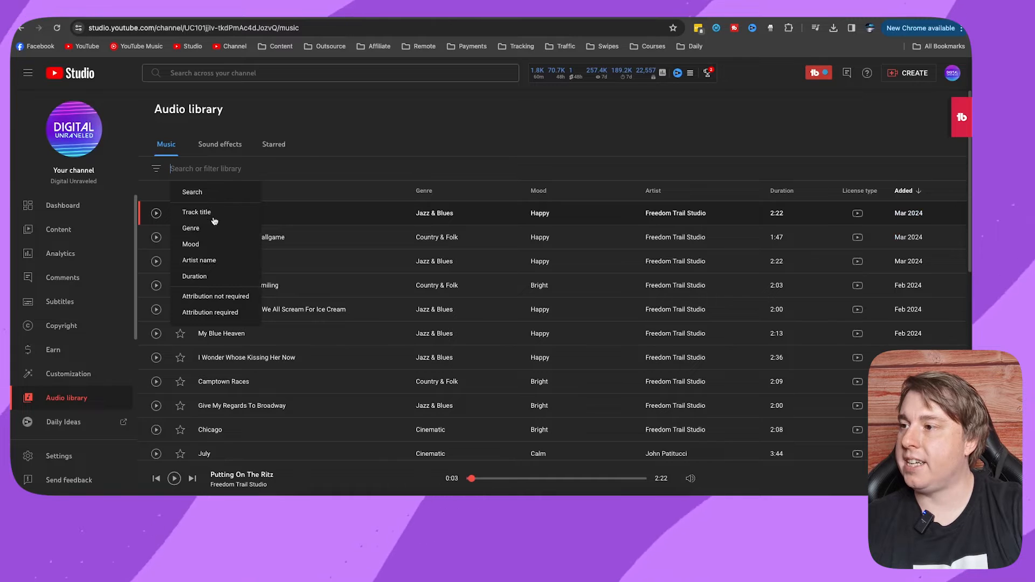
pyautogui.moveTo(382, 164)
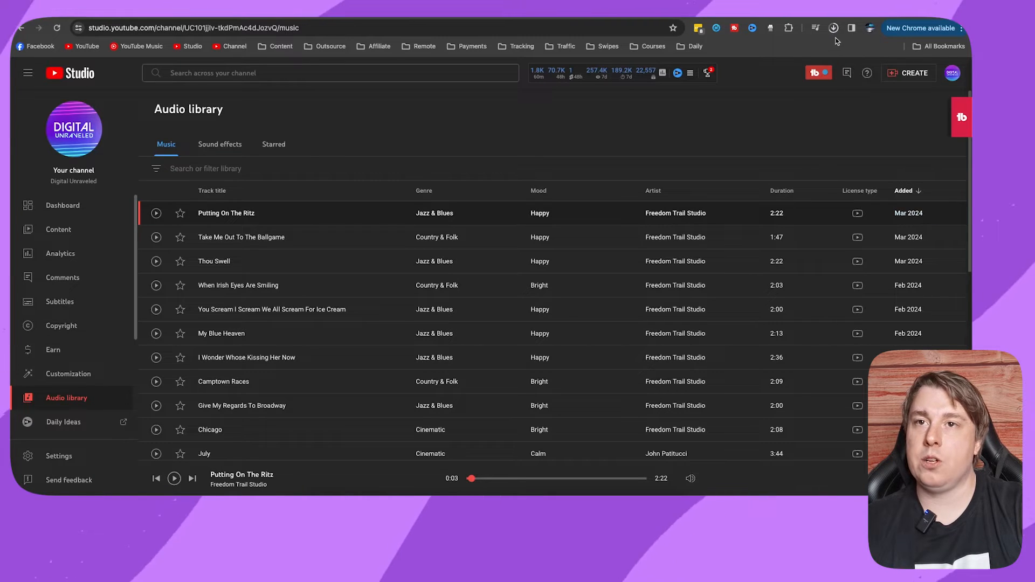
# Switch to the CapCut YT Short project and start importing media from Downloads
pyautogui.click(833, 28)
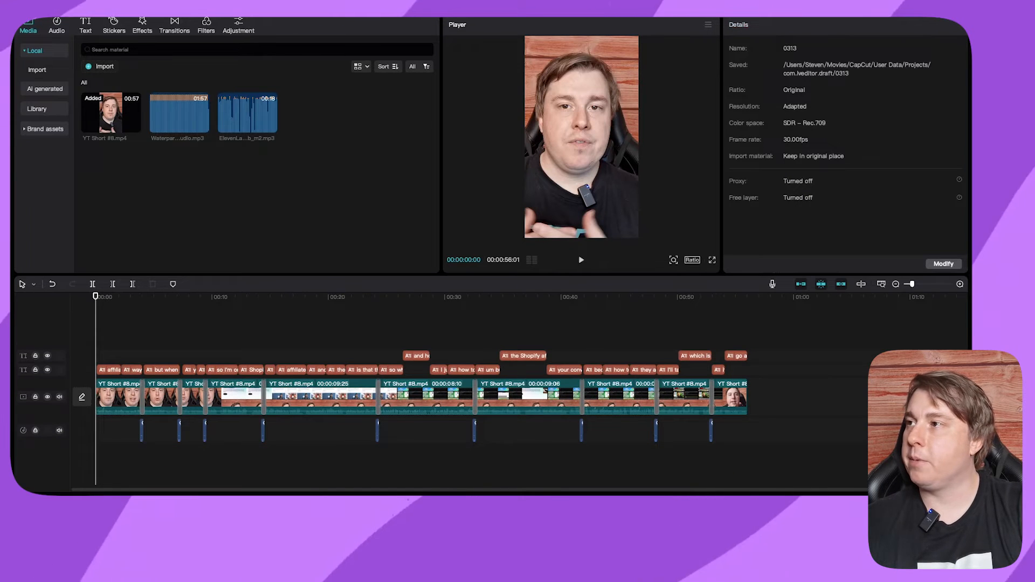
pyautogui.click(99, 67)
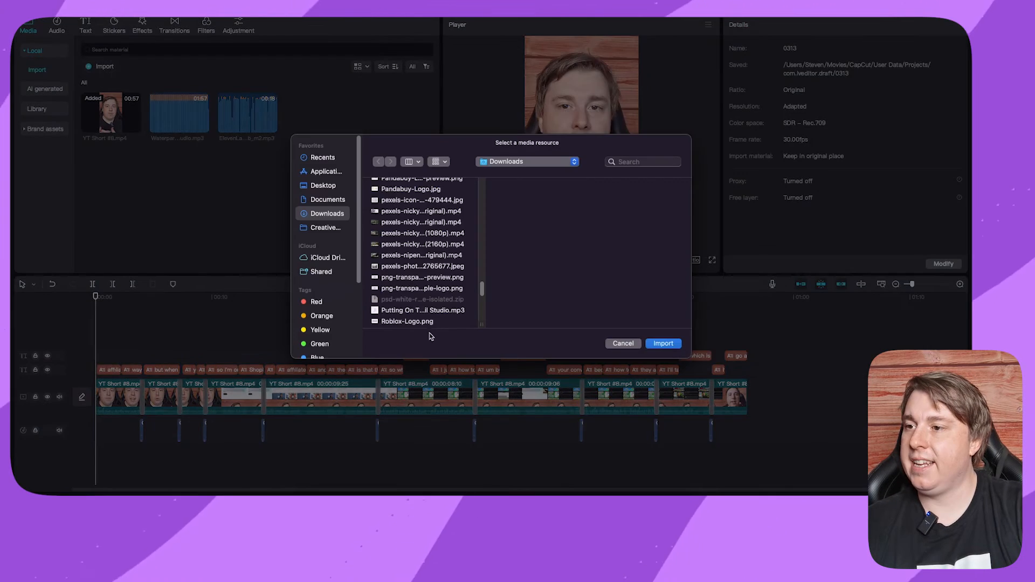
# Import 'Putting On The Ritz - Freedom Trail Studio.mp3' into the project media
pyautogui.click(421, 311)
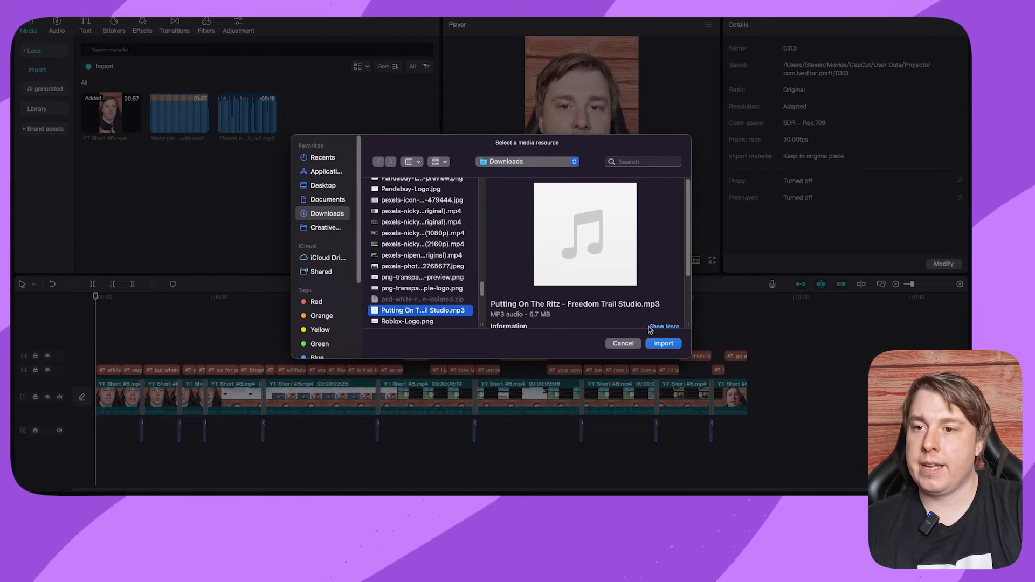
pyautogui.click(663, 344)
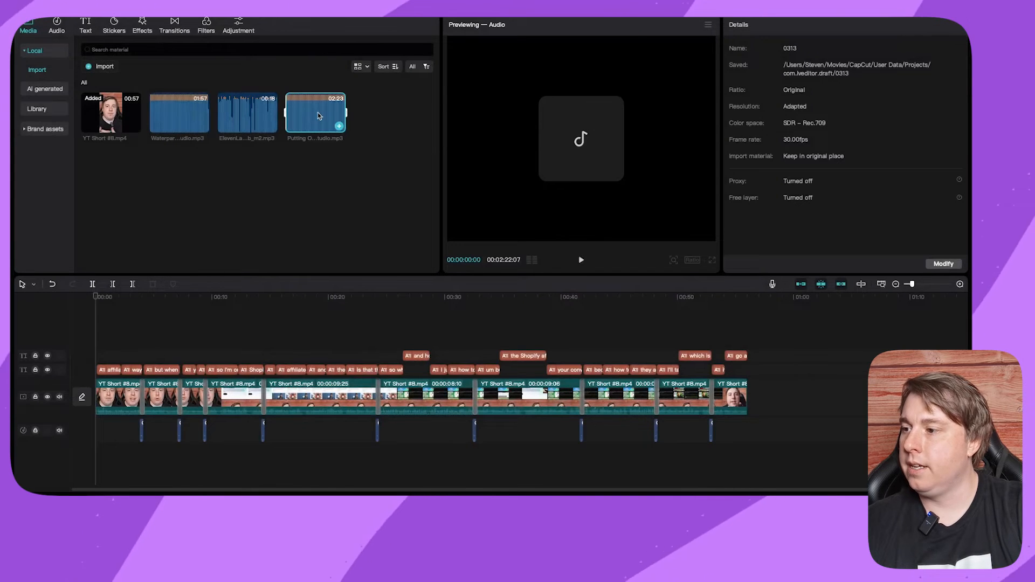
# Place the song on a track under the video, trim it to the video's end and lower it to -23.3 dB
pyautogui.moveTo(315, 116); pyautogui.dragTo(155, 455)
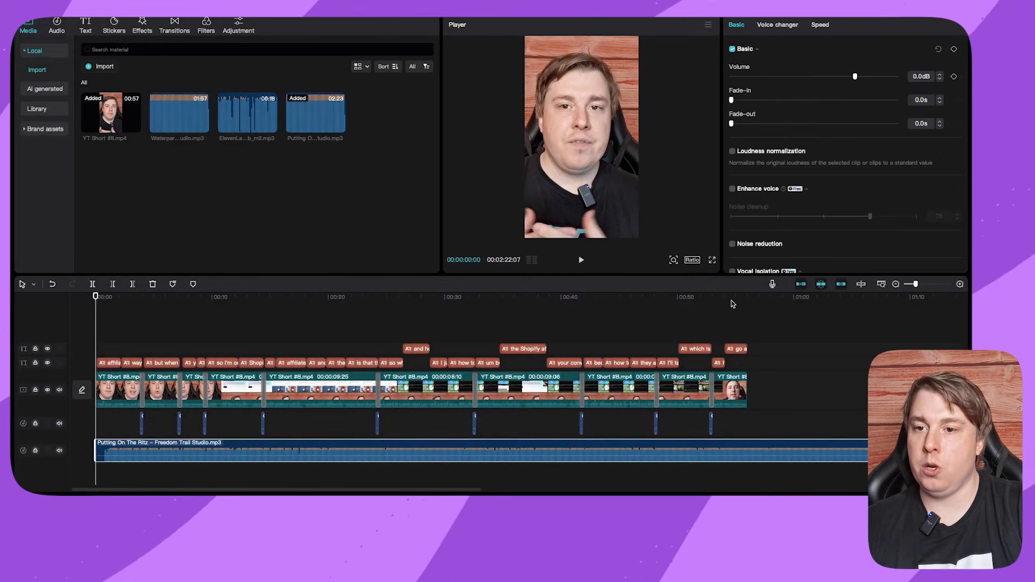
pyautogui.click(748, 298)
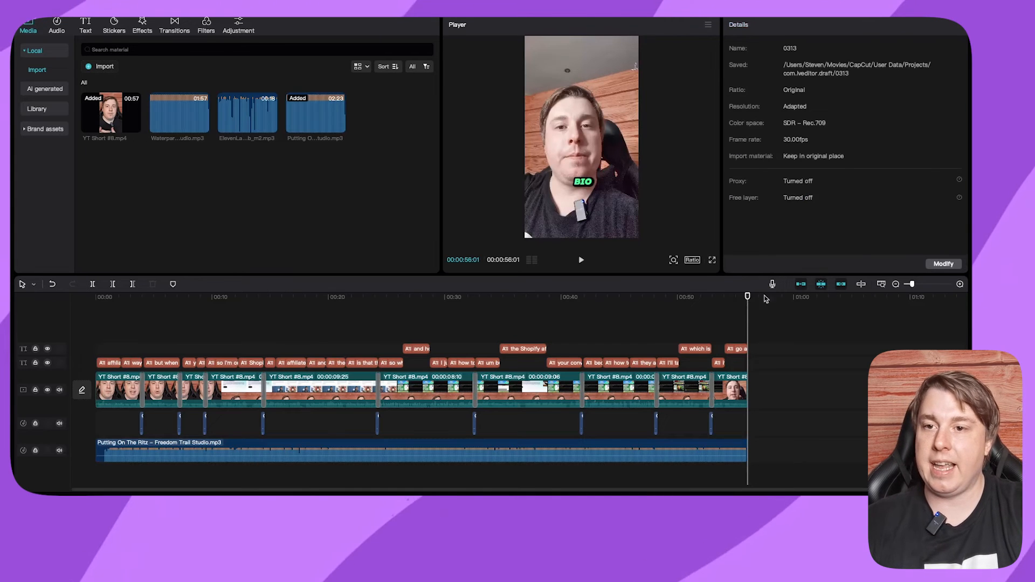
pyautogui.click(417, 457)
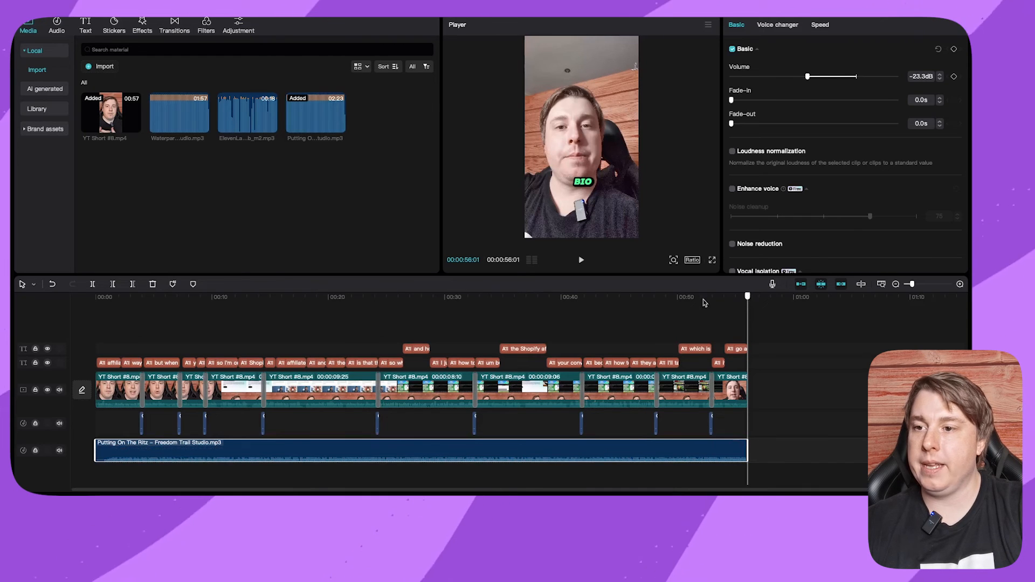
pyautogui.click(325, 297)
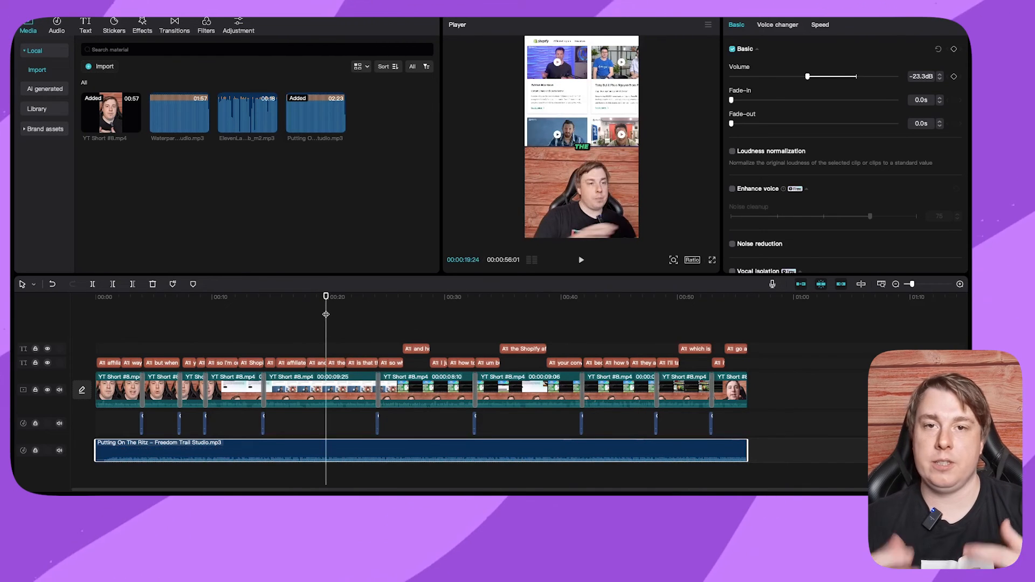